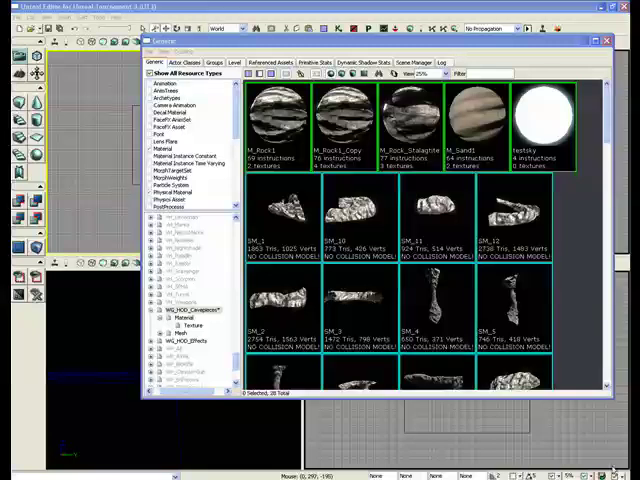
mouse_move(416, 184)
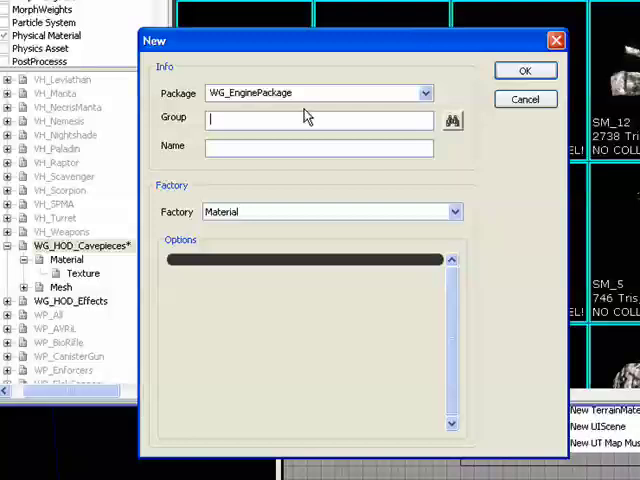
- Enter group MaterialInstances and name Basic_Material for the new material
text(MaterialInst)
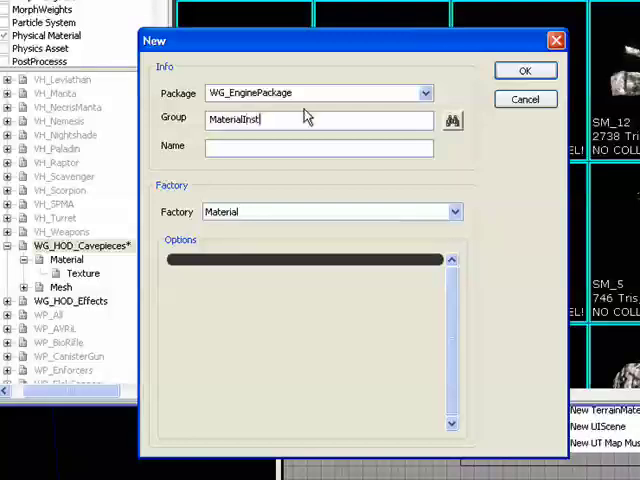
text(ances)
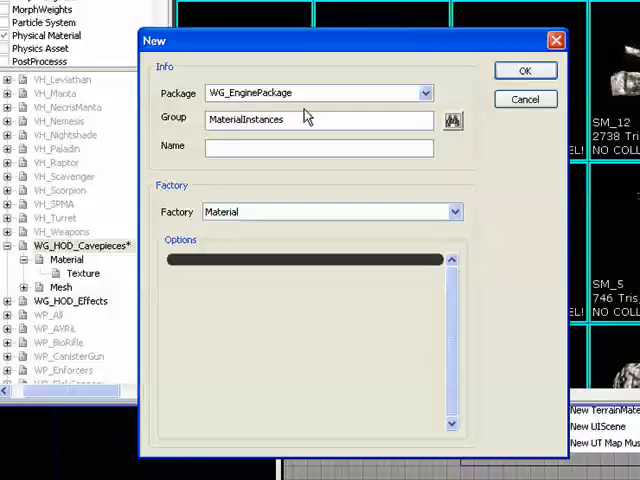
text(B)
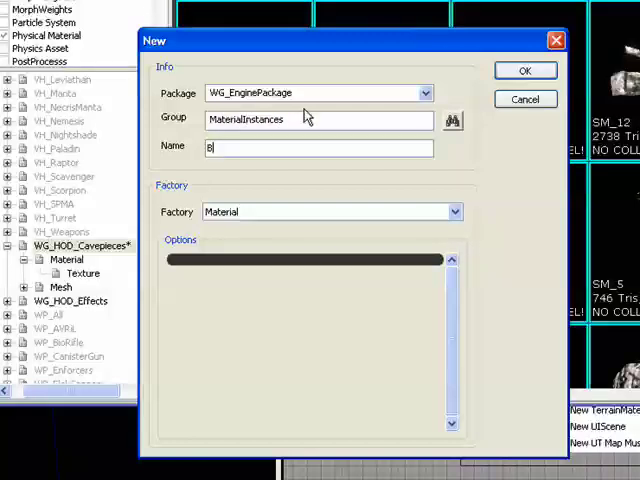
text(asic_Mater)
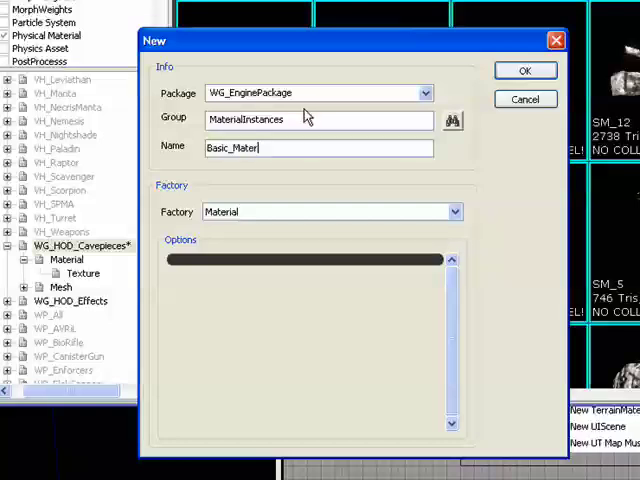
text(ial)
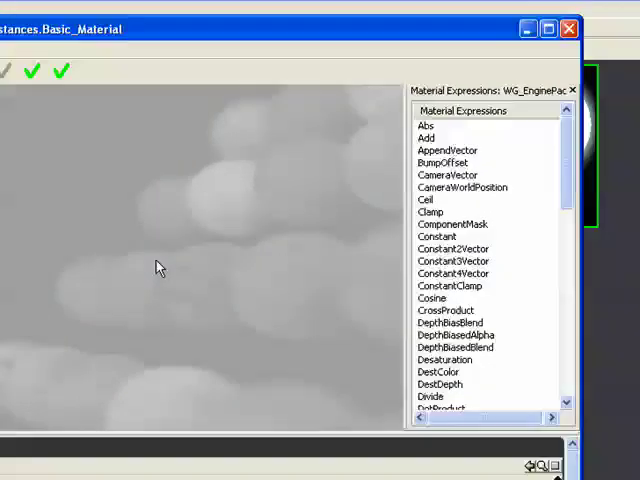
- Add a TextureSampleParameter2D node and a VectorParameter node to Basic_Material's graph
scroll(down, 3)
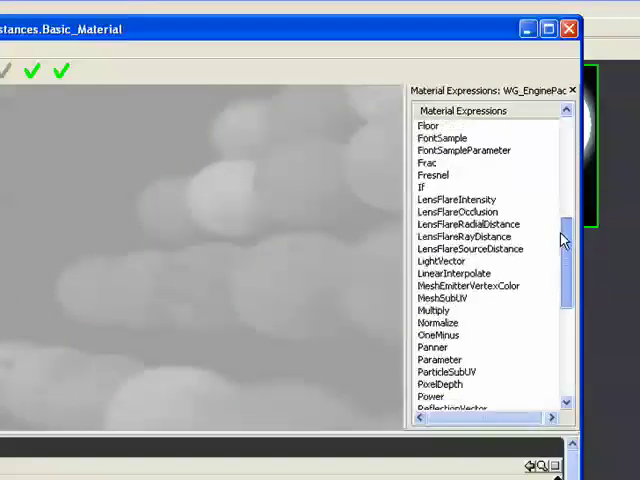
scroll(down, 3)
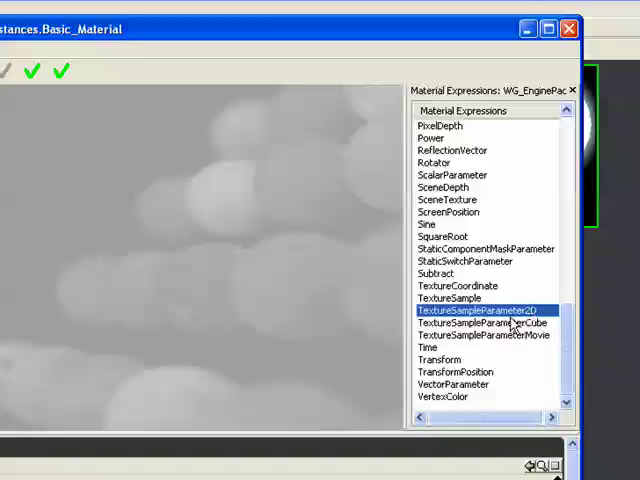
mouse_move(272, 196)
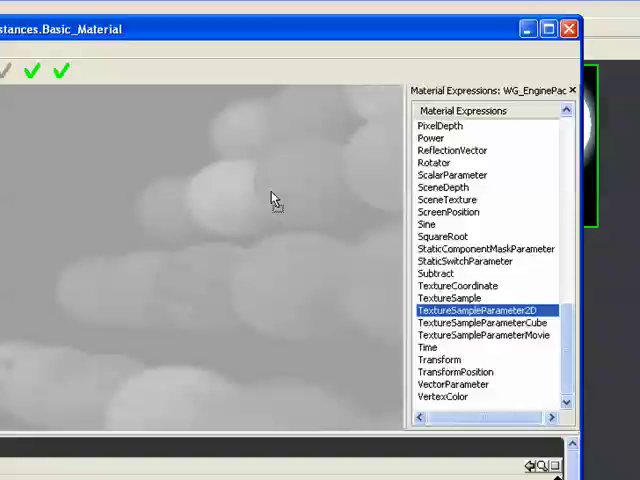
double_click(482, 310)
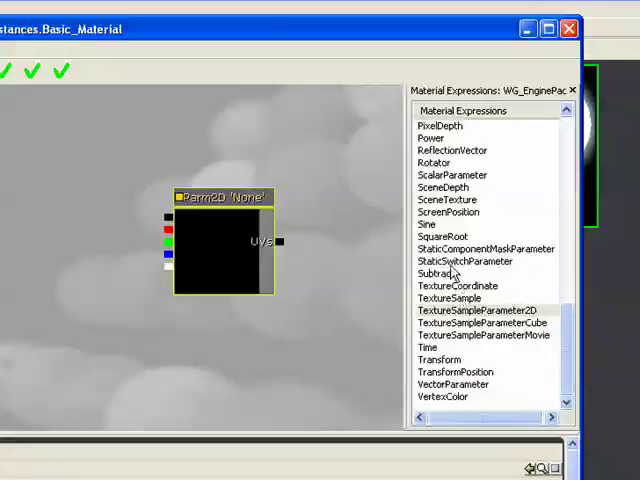
mouse_move(470, 310)
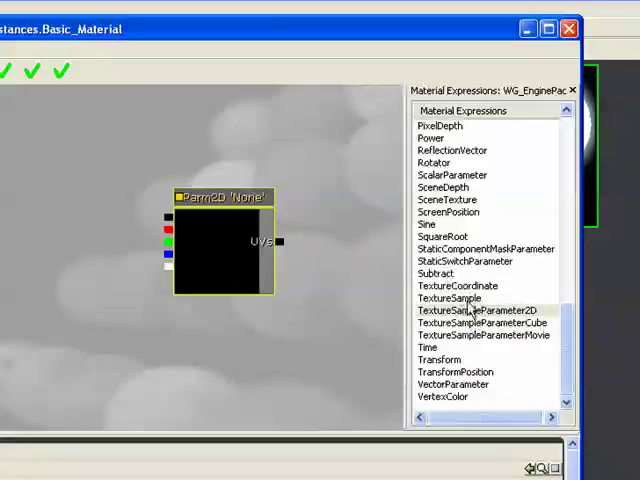
click(482, 312)
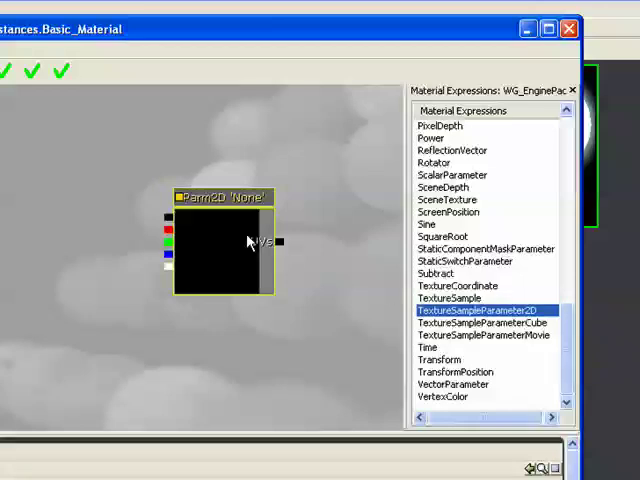
mouse_move(158, 232)
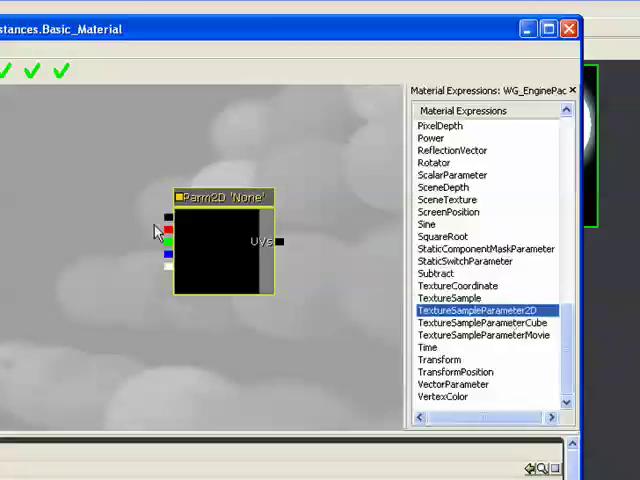
mouse_move(228, 250)
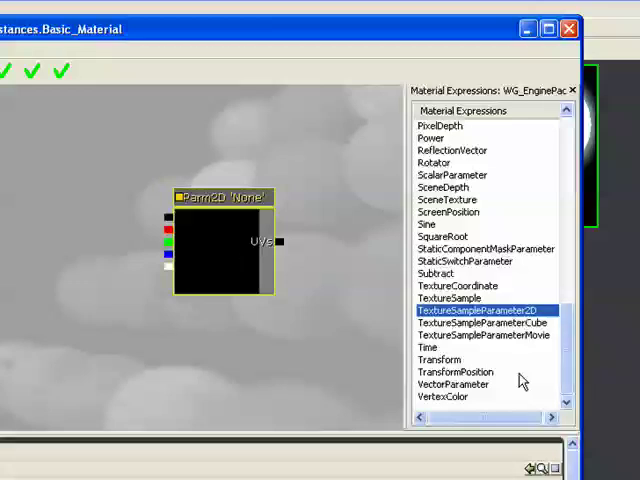
double_click(456, 384)
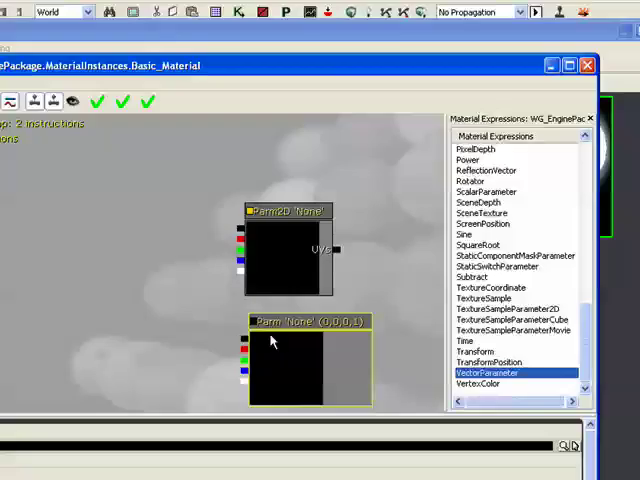
mouse_move(564, 348)
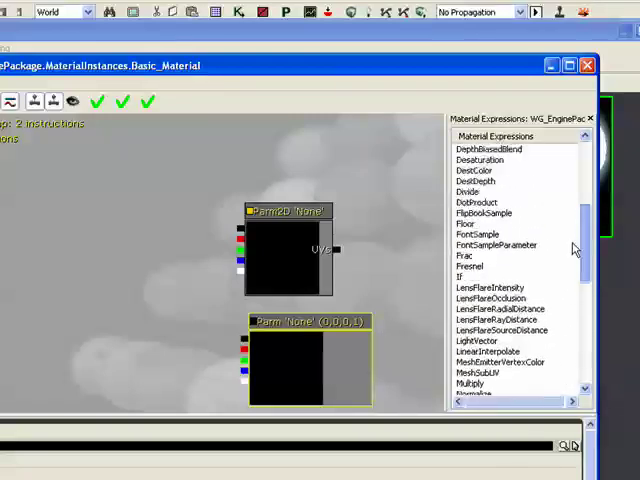
- Scroll the Material Expressions list toward the ScalarParameter entry
scroll(down, 3)
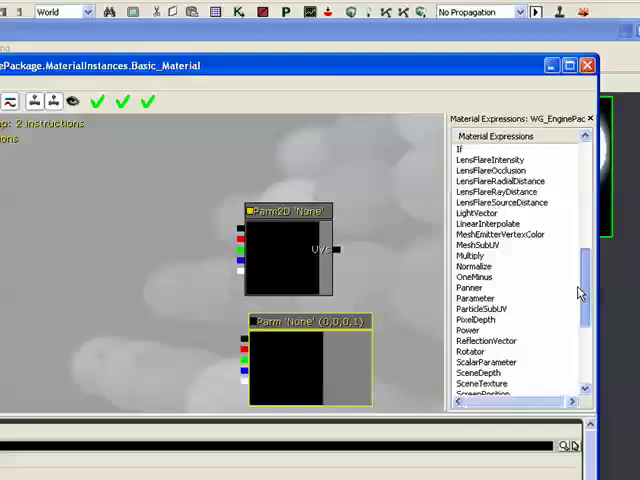
scroll(down, 3)
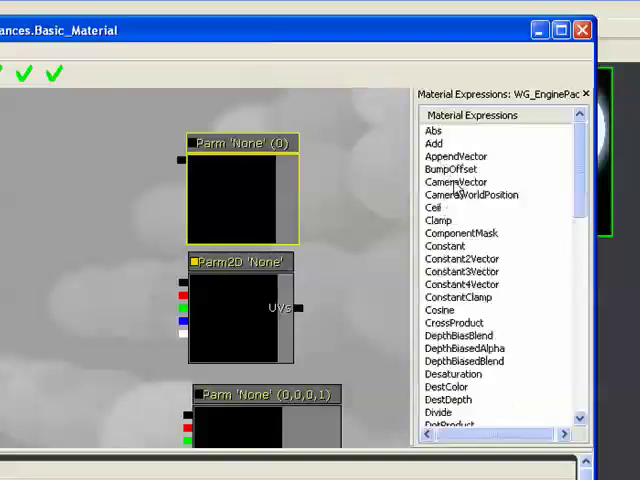
- Add a ScalarParameter expression node to Basic_Material's graph
click(444, 246)
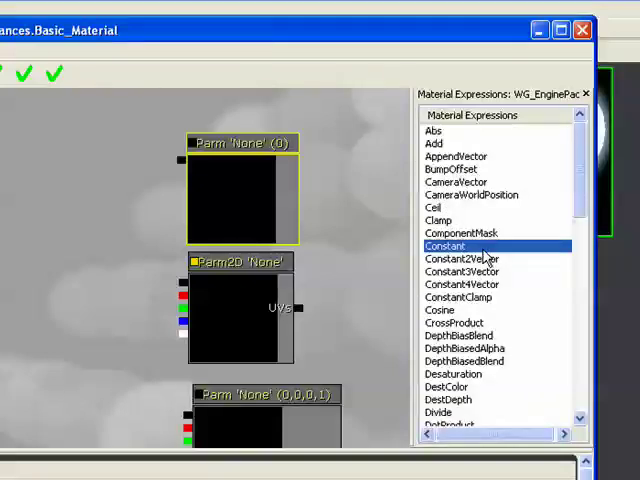
scroll(down, 3)
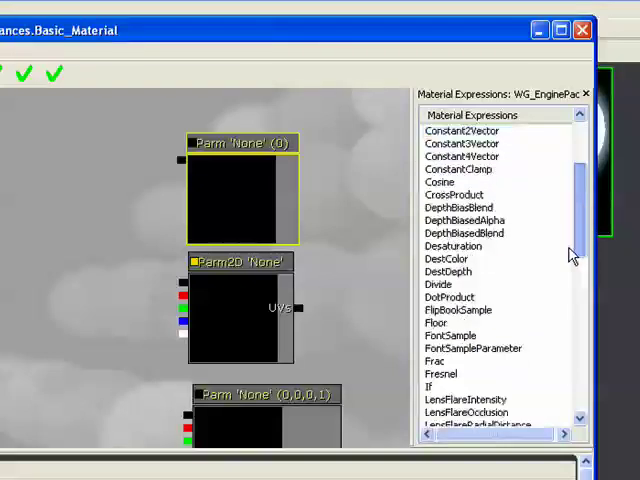
scroll(down, 3)
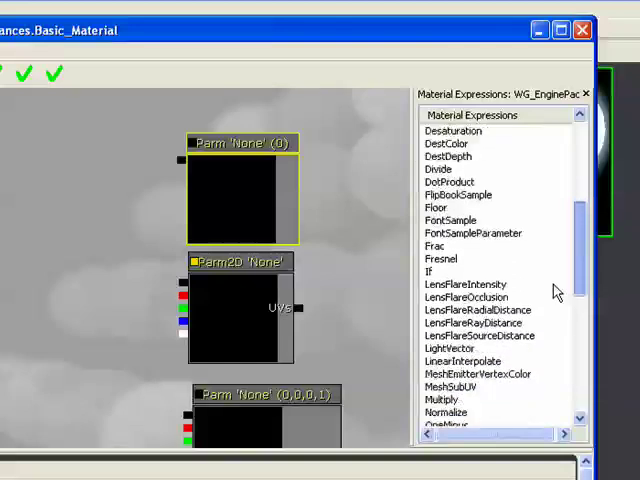
scroll(down, 3)
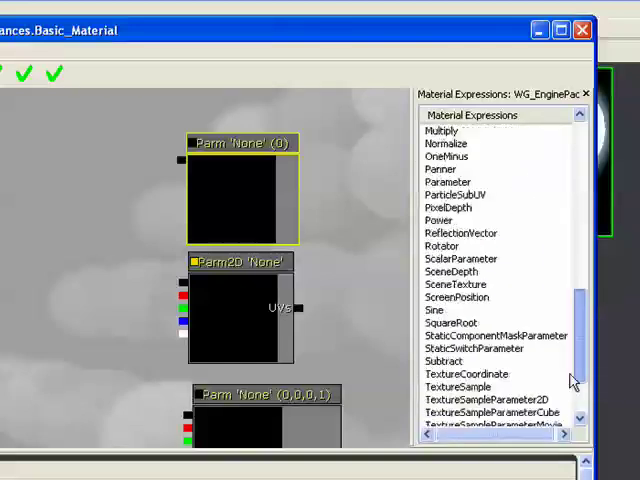
click(476, 348)
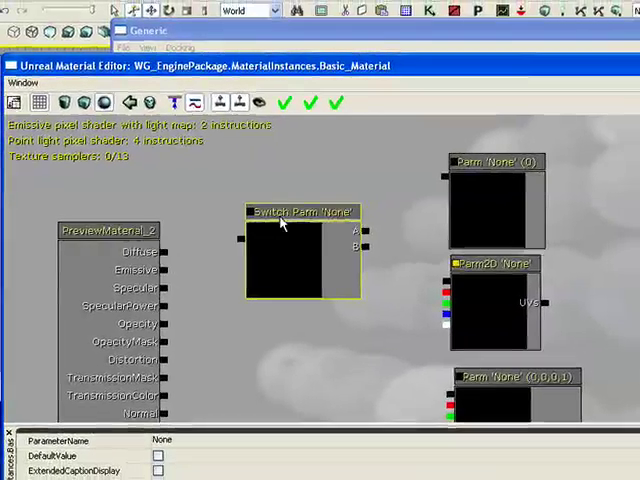
mouse_move(528, 148)
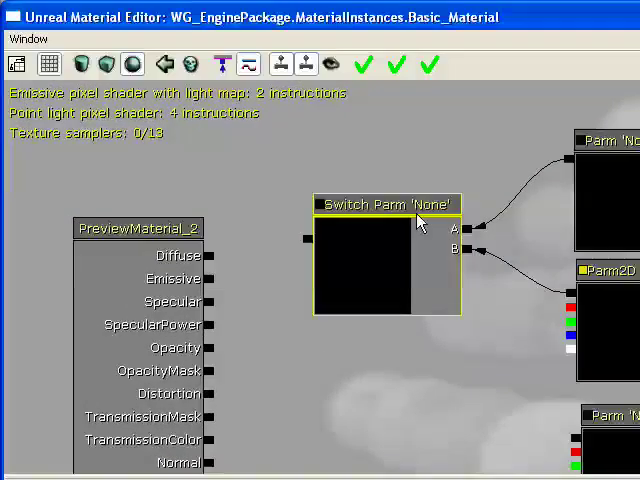
mouse_move(342, 232)
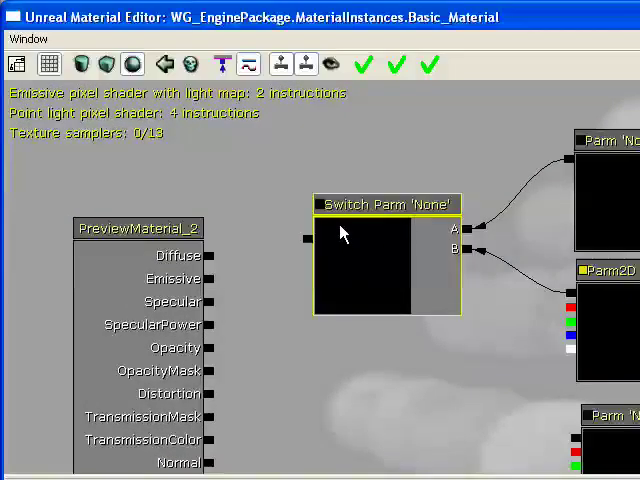
mouse_move(322, 232)
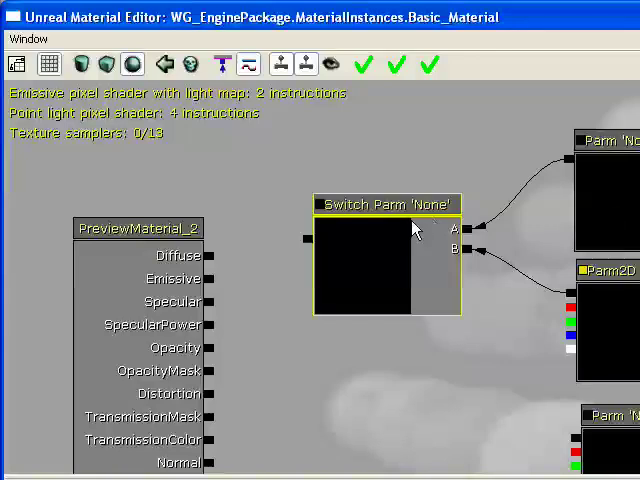
mouse_move(388, 228)
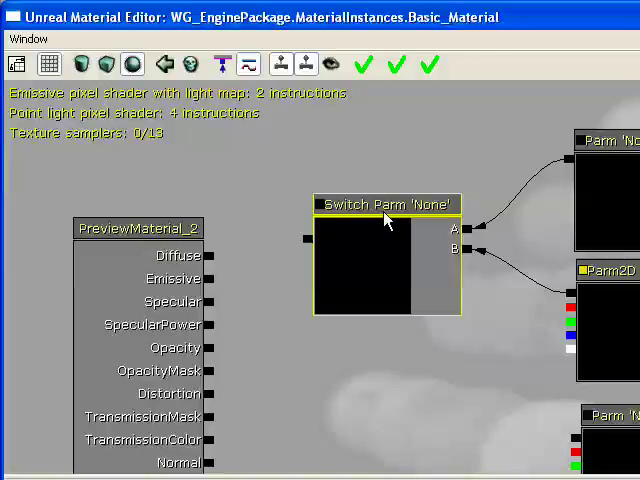
mouse_move(366, 232)
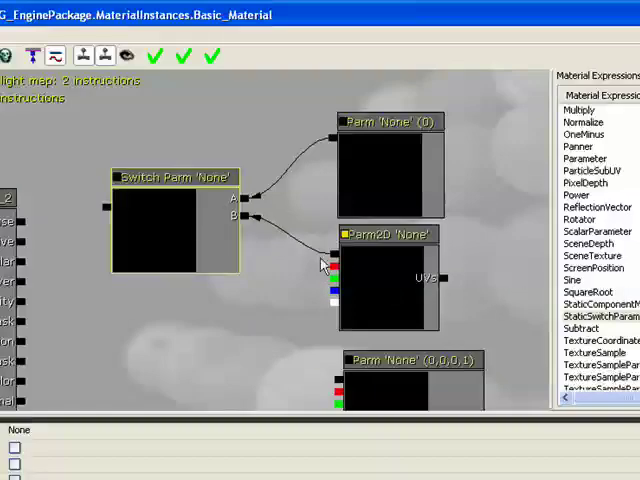
mouse_move(180, 196)
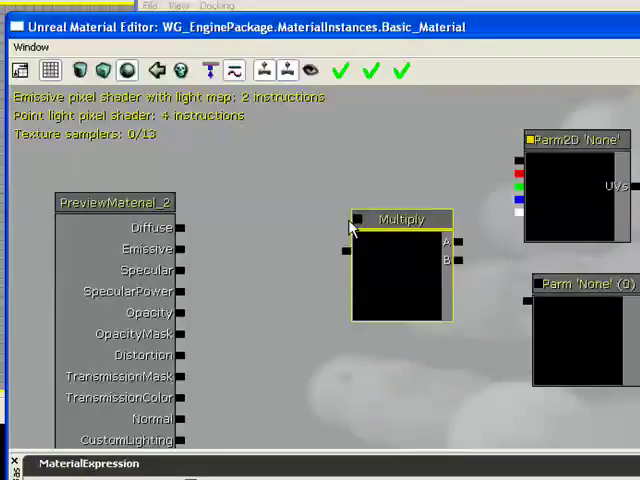
mouse_move(368, 156)
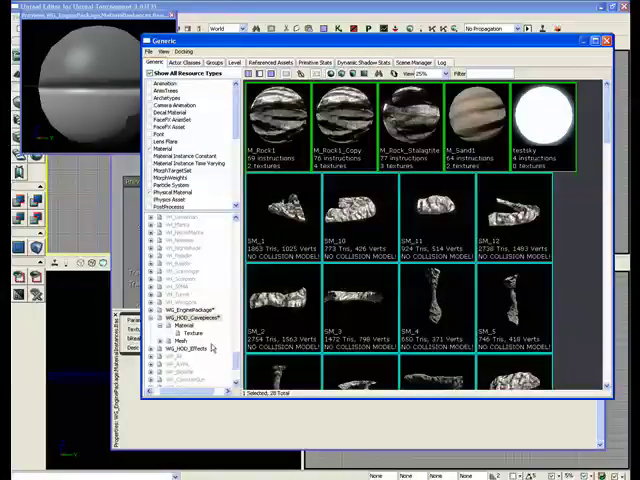
- Assign the rock texture to the Param2D node and apply Basic_Material's changes
click(188, 328)
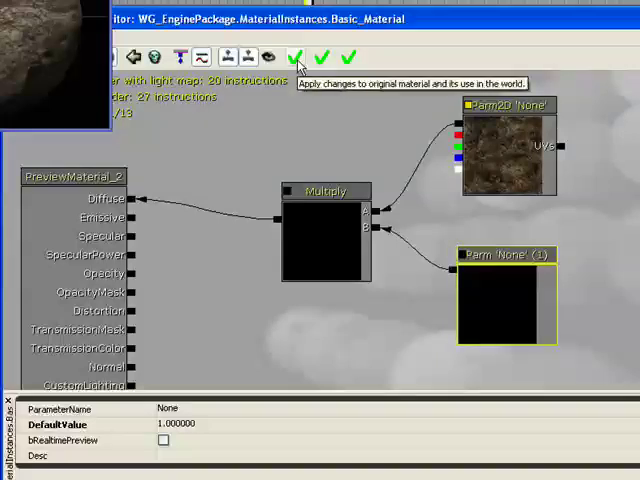
click(294, 56)
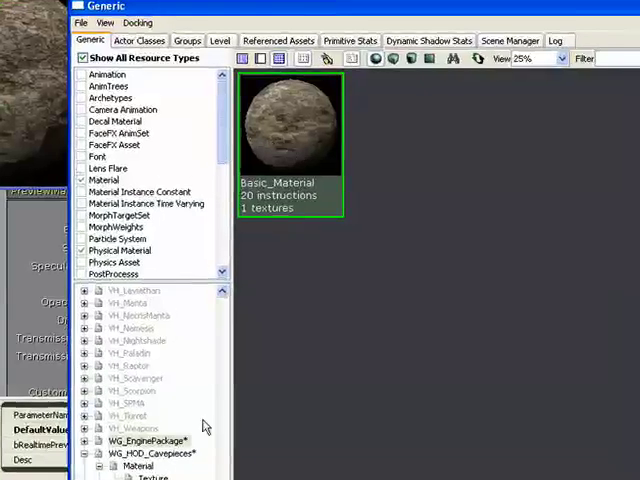
- Create material instance constant RockMaterial_INST from Basic_Material in the WG_HOD_Cavepieces package
right_click(288, 140)
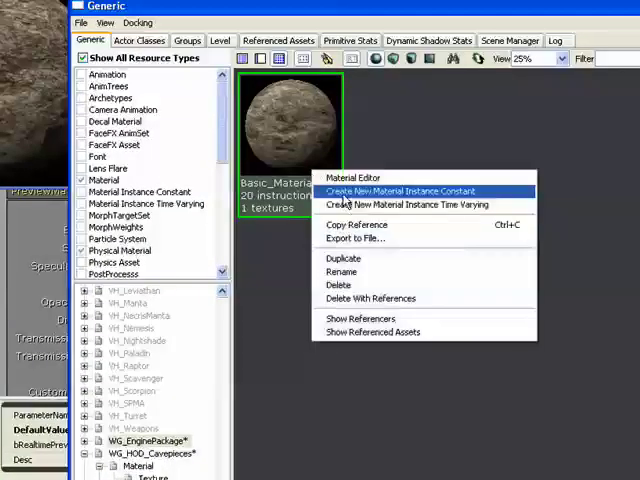
click(408, 190)
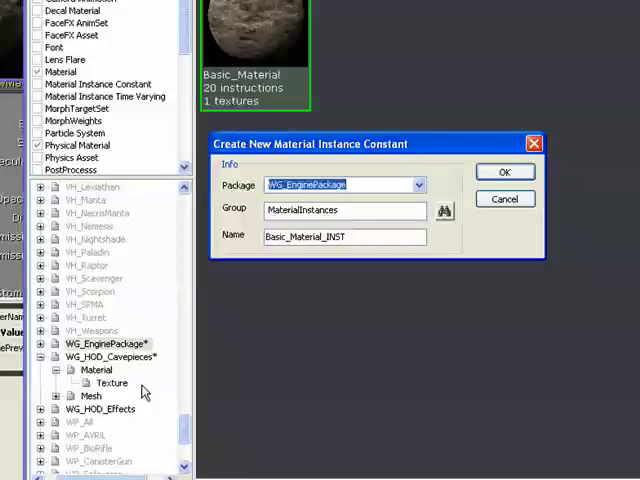
mouse_move(246, 300)
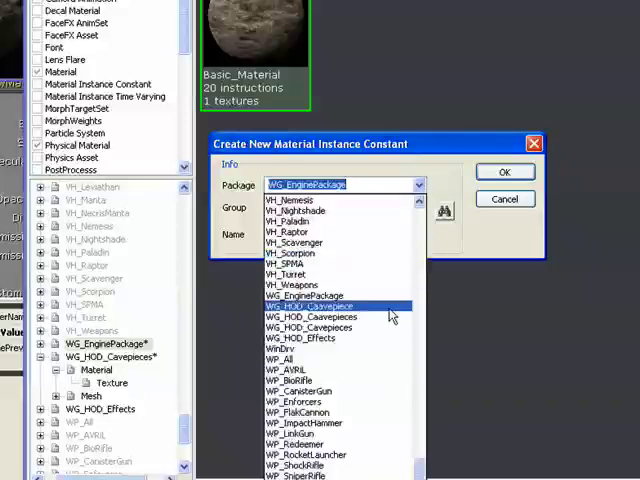
click(308, 304)
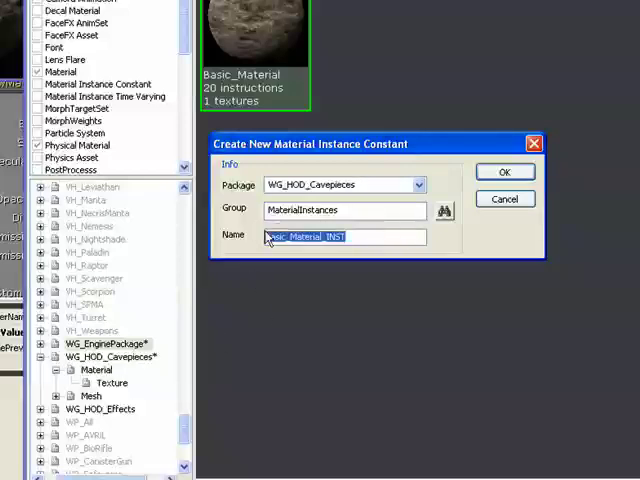
text(RockM)
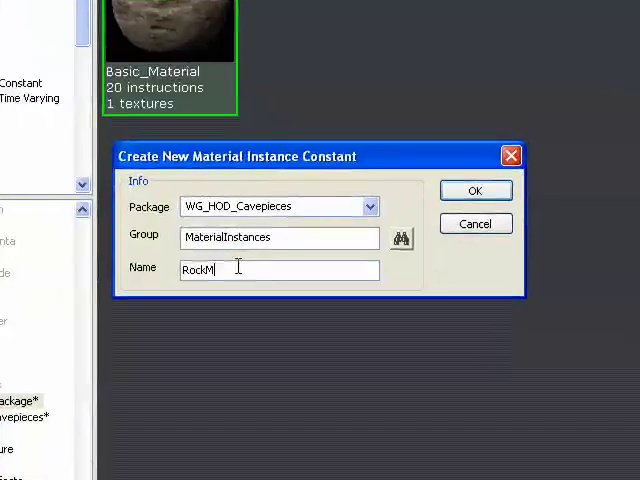
text(aterial)
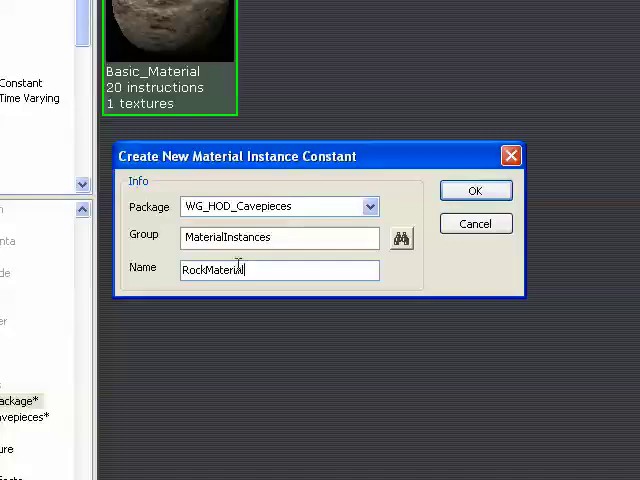
text(_INST)
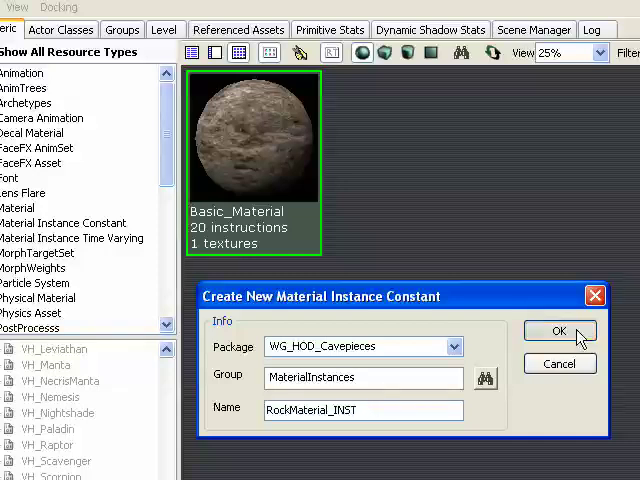
click(560, 332)
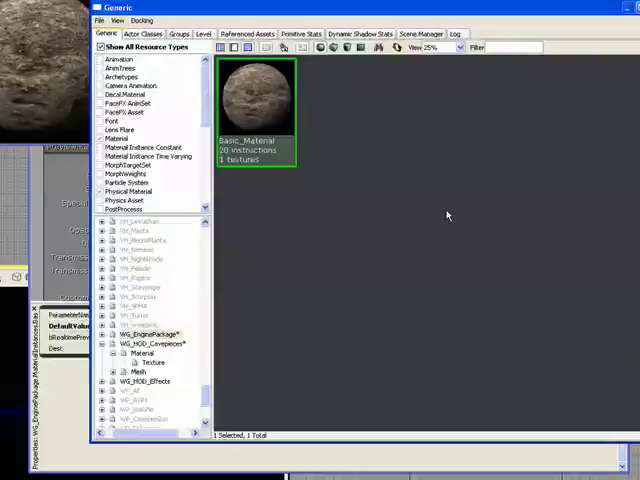
- Open RockMaterial_INST and expand its ScalarParameterValues showing the unnamed scalar at 1.0
double_click(256, 96)
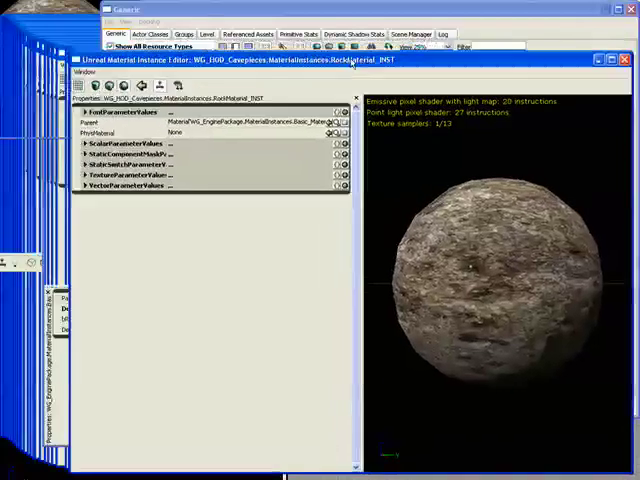
click(88, 144)
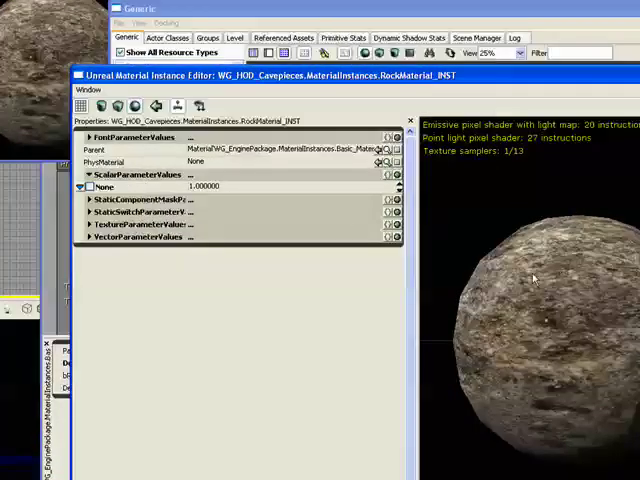
click(88, 174)
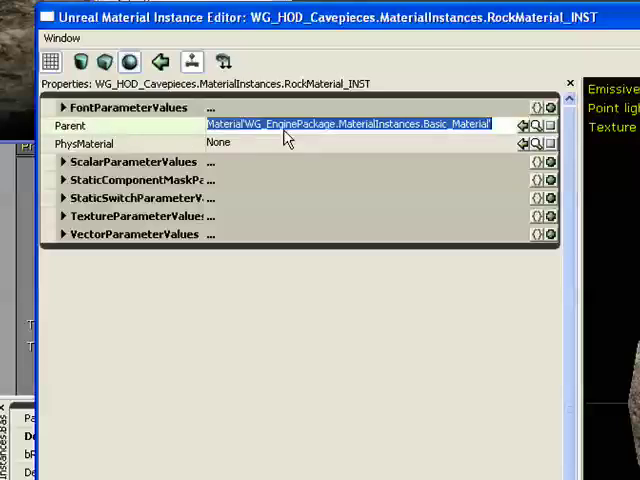
mouse_move(518, 132)
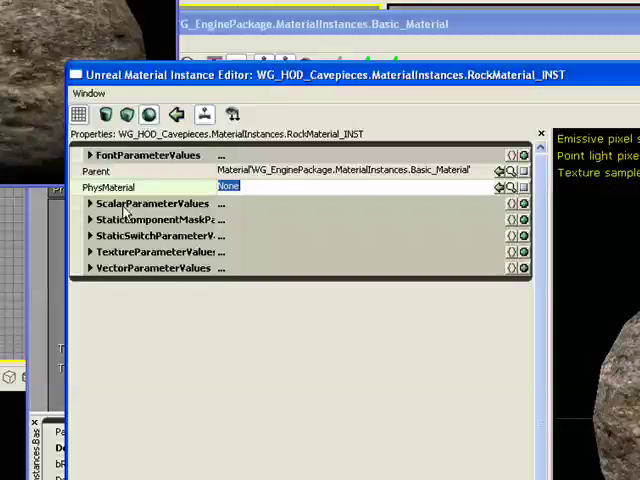
click(90, 204)
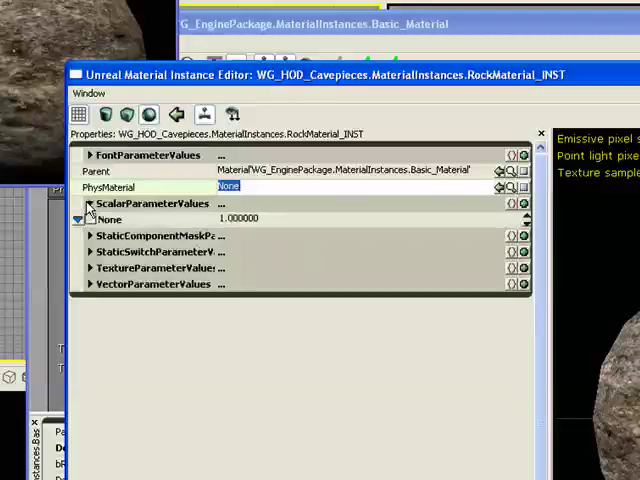
click(88, 268)
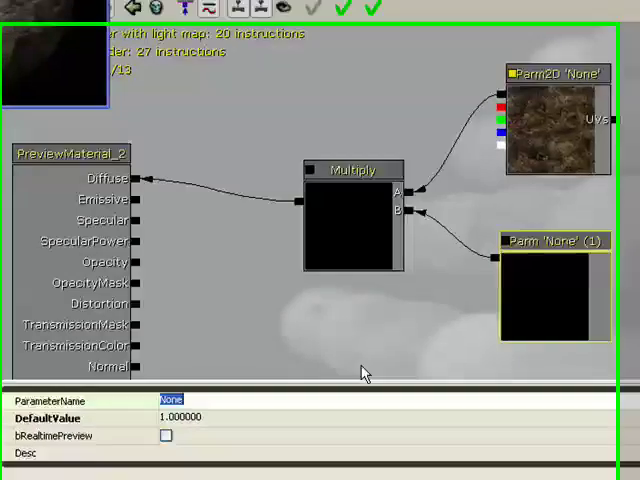
- Name the scalar parameter BrightnessIntensity and the texture parameter DiffuseTexture, then apply
text(Brighte)
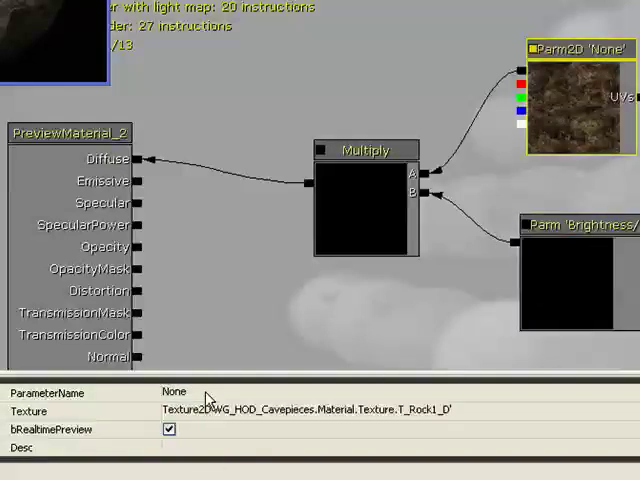
text(DiffuseTexture)
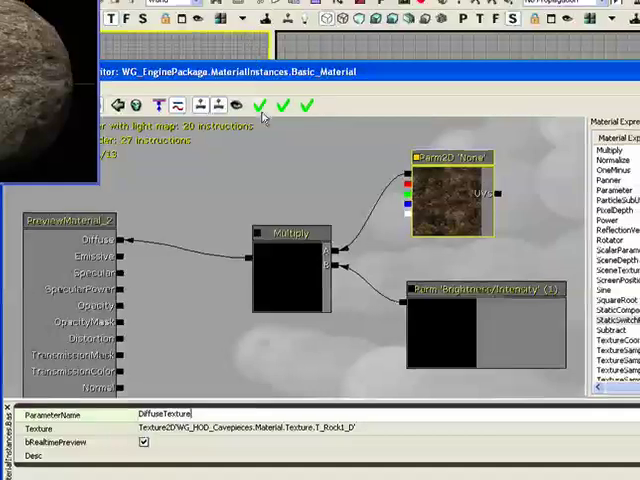
click(260, 104)
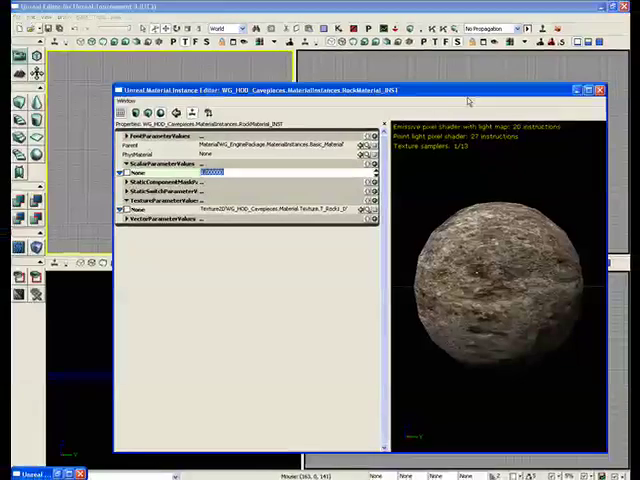
- Close the instance editor and reopen RockMaterial_INST from the cave pieces package
click(620, 92)
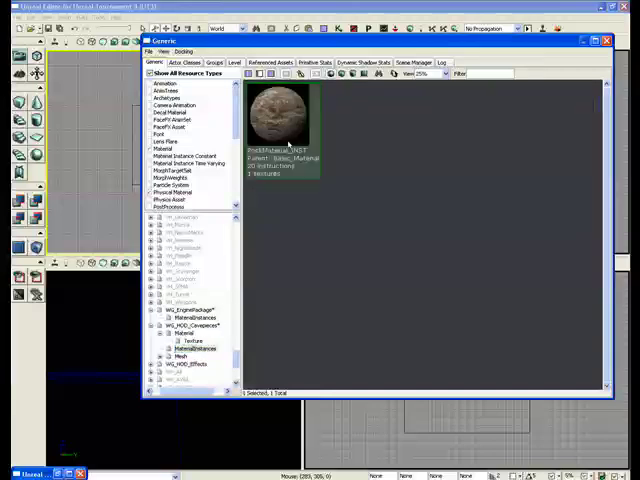
double_click(284, 116)
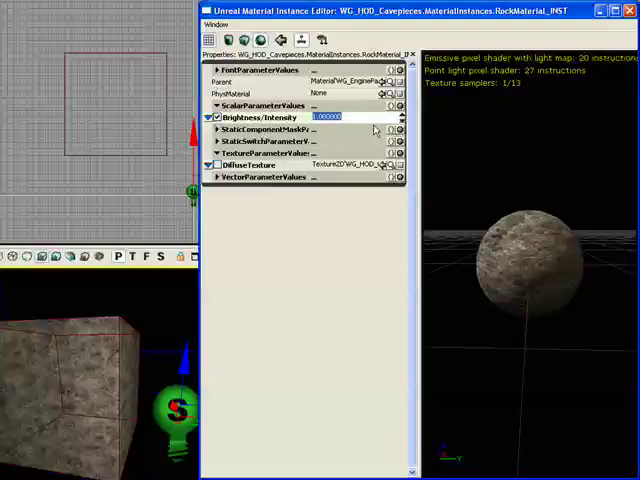
- Set RockMaterial_INST's Brightness Intensity to 10 and show the package's rock textures
text(10.000000)
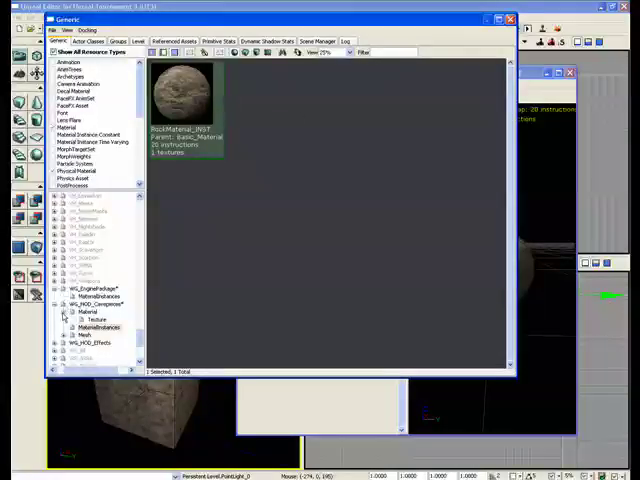
click(92, 320)
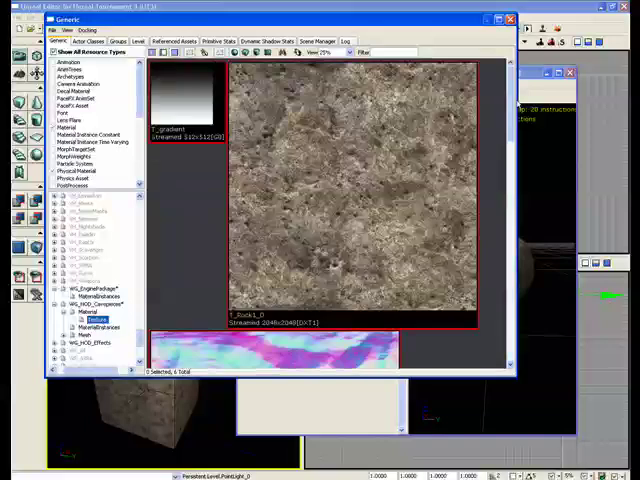